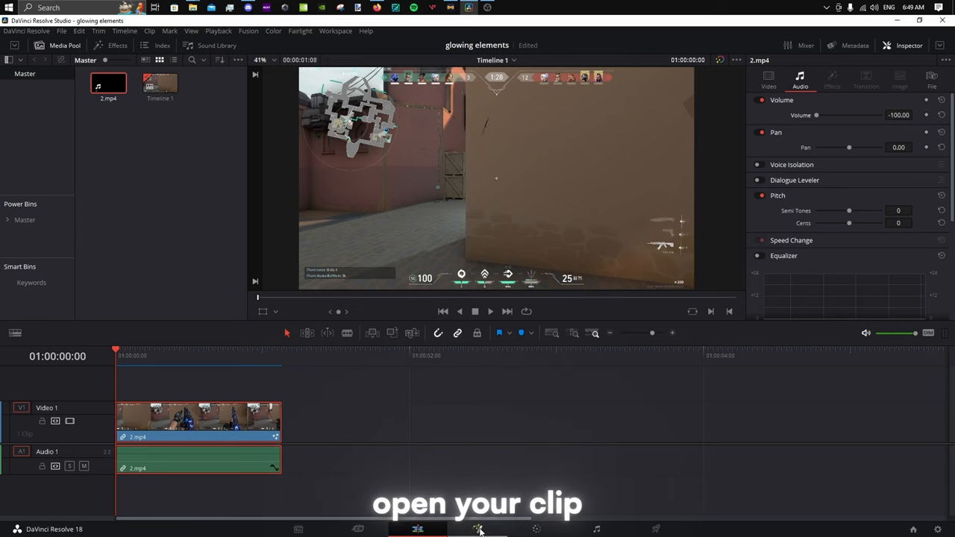
Bring the timeline clip into the Fusion page for node compositing
click(478, 528)
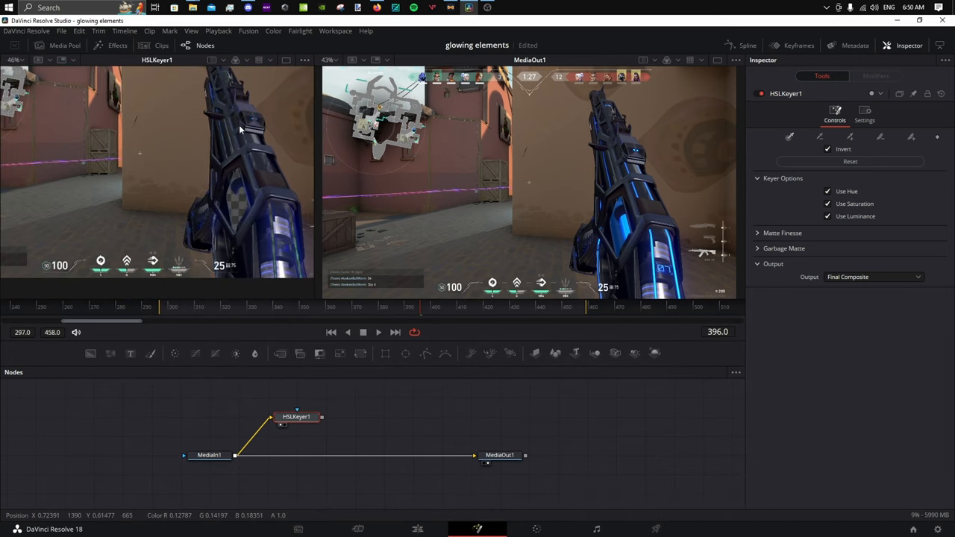
Sample the gun's blue colour in the HSL Keyer so only those parts remain
click(827, 149)
text(hsl)
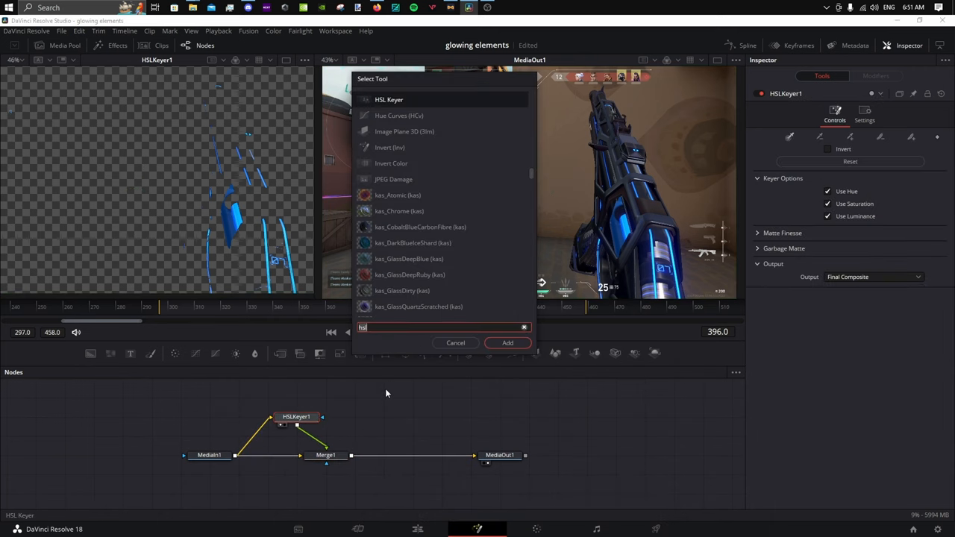
Insert an XGlow node between HSLKeyer1 and Merge1 so the keyed blue parts glow
click(507, 342)
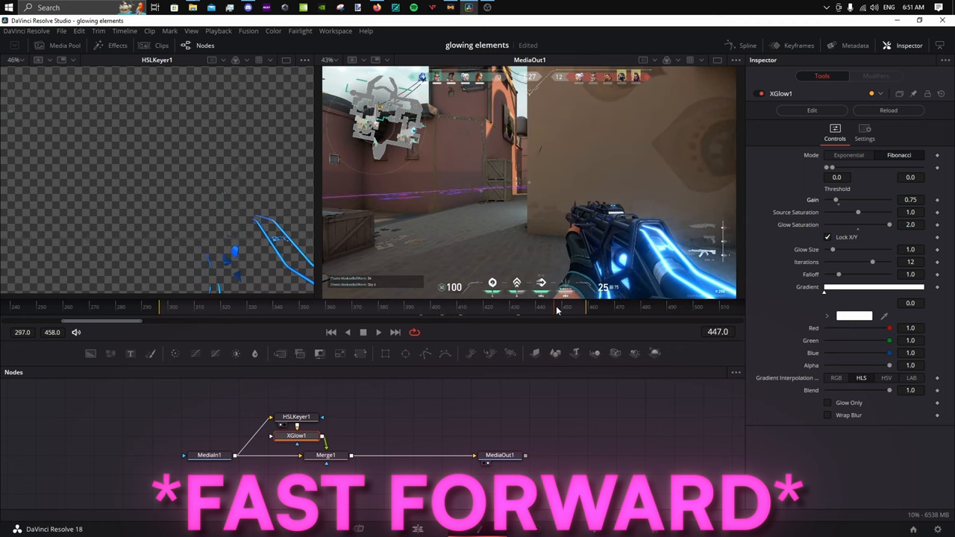
click(295, 417)
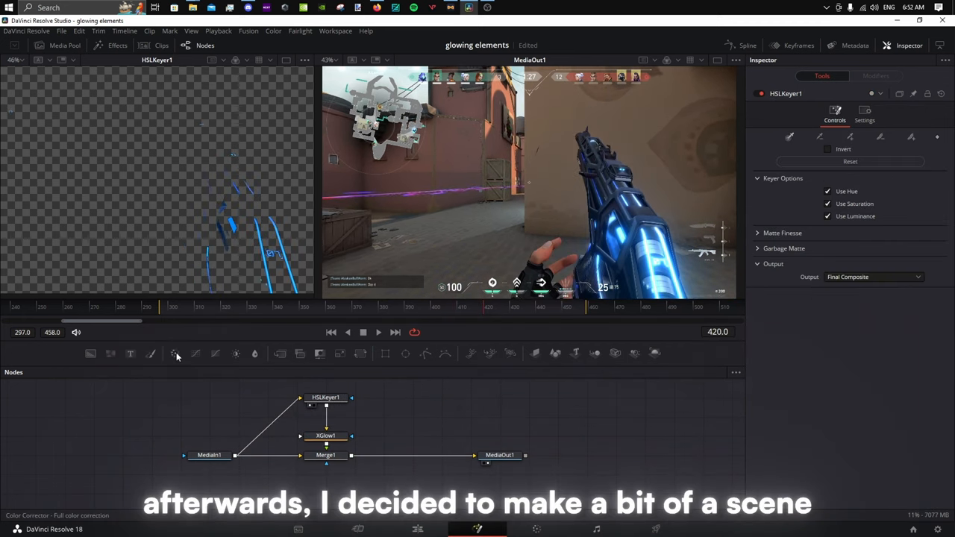
Add a Color Corrector with saturation 0.5 and a cooler tint on the footage
click(265, 455)
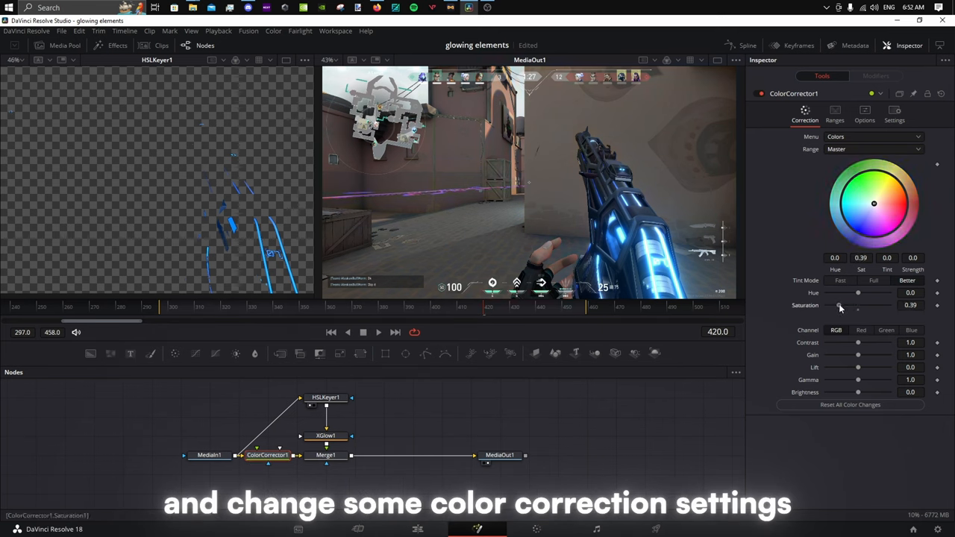
drag(859, 305, 866, 305)
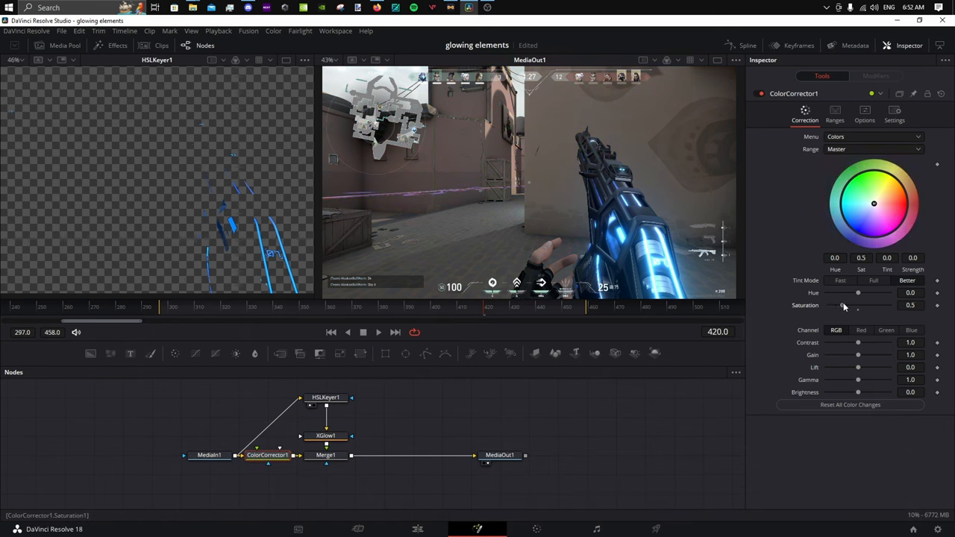
drag(875, 203, 859, 208)
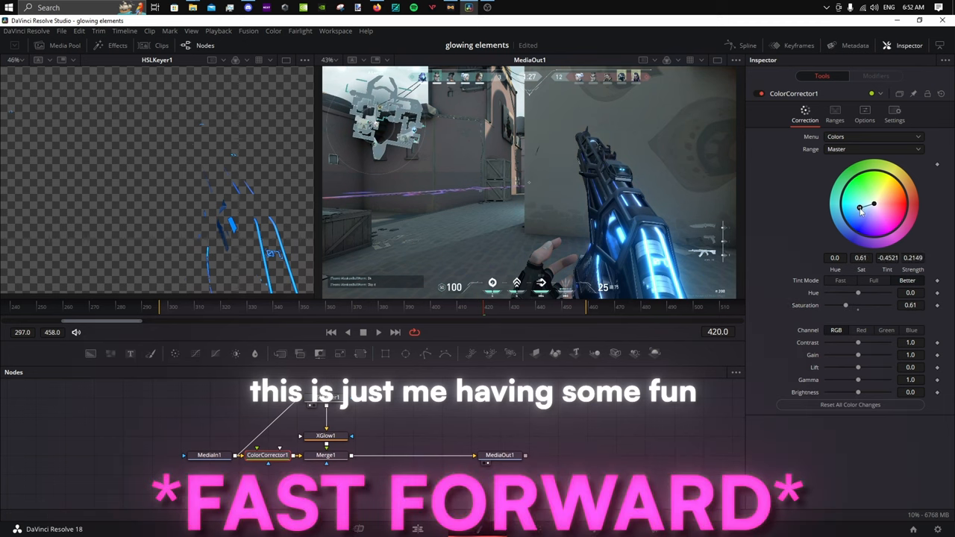
drag(866, 355, 857, 355)
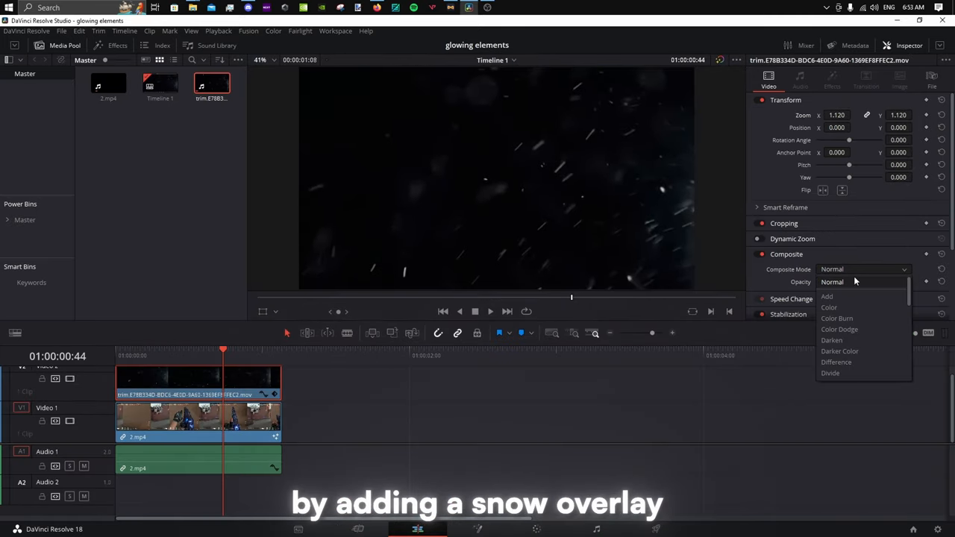
Set the snow clip on Video 2 to Composite Mode Add over the gameplay
click(827, 296)
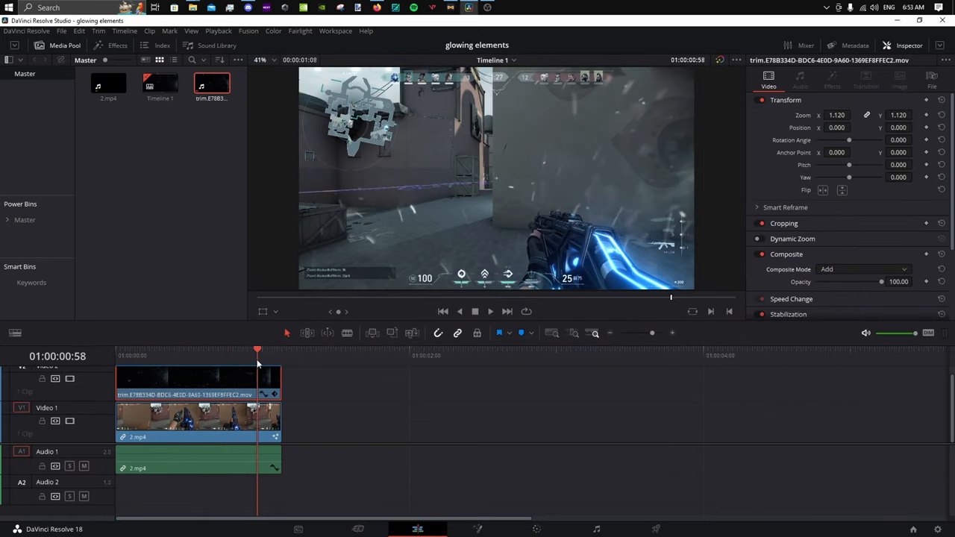